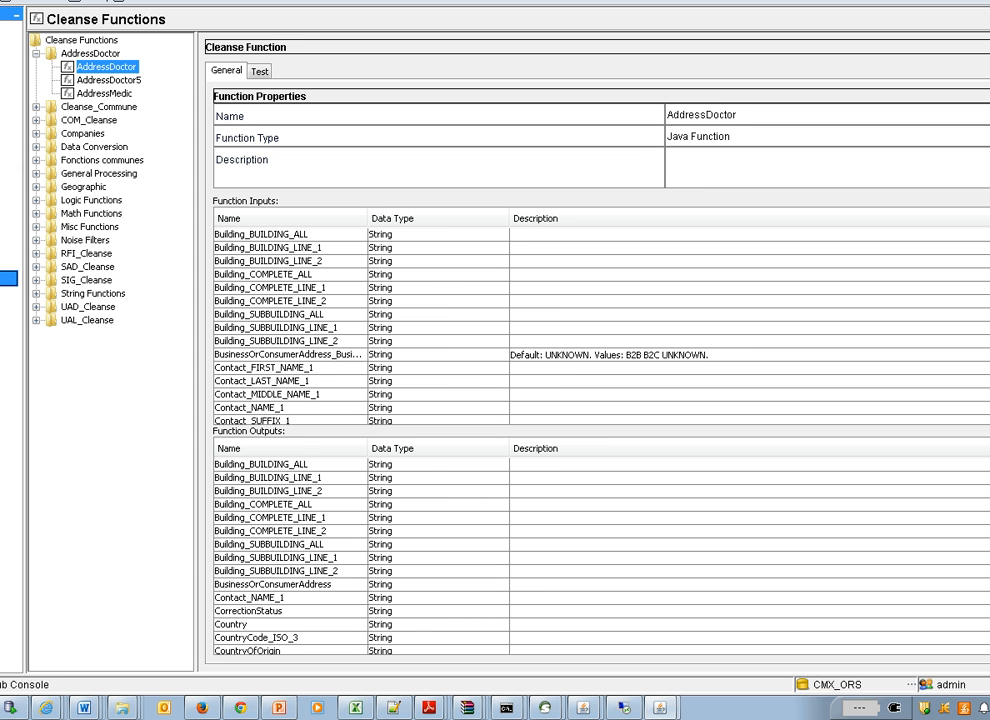
mouse_move(134, 120)
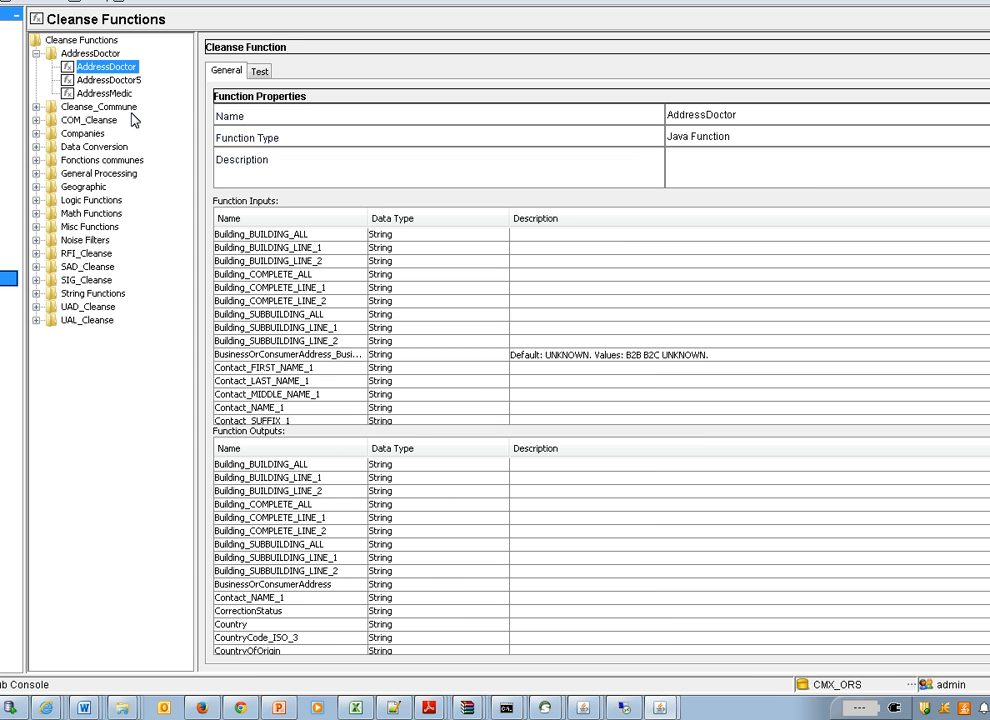
mouse_move(128, 90)
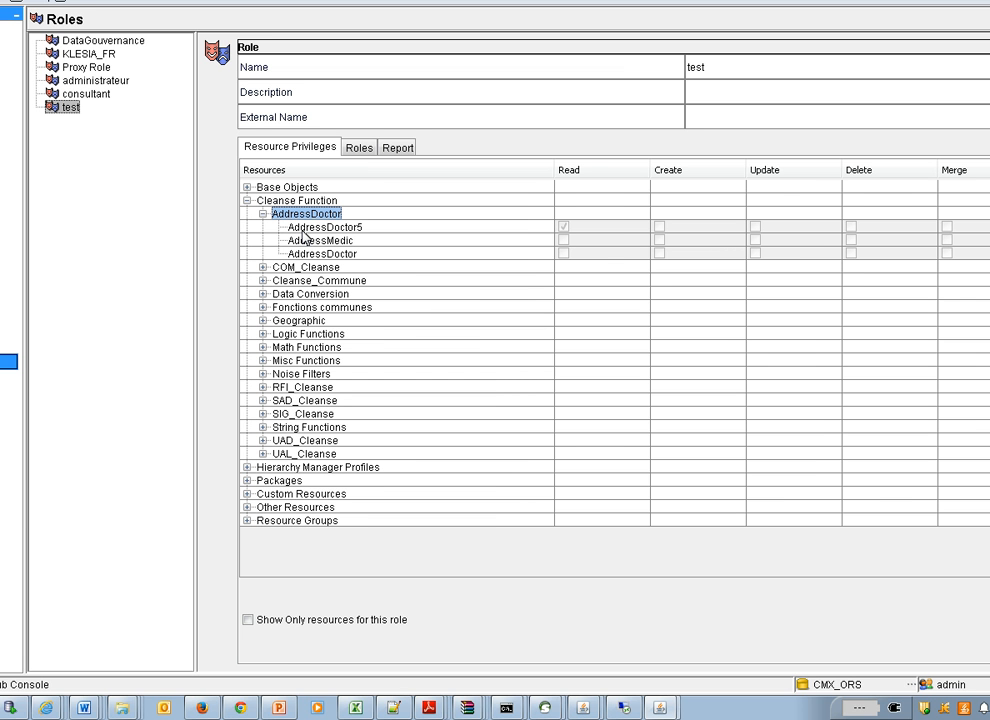
Step: Select the AddressDoctor5 cleanse function showing Read privilege for the test role
left_click(320, 228)
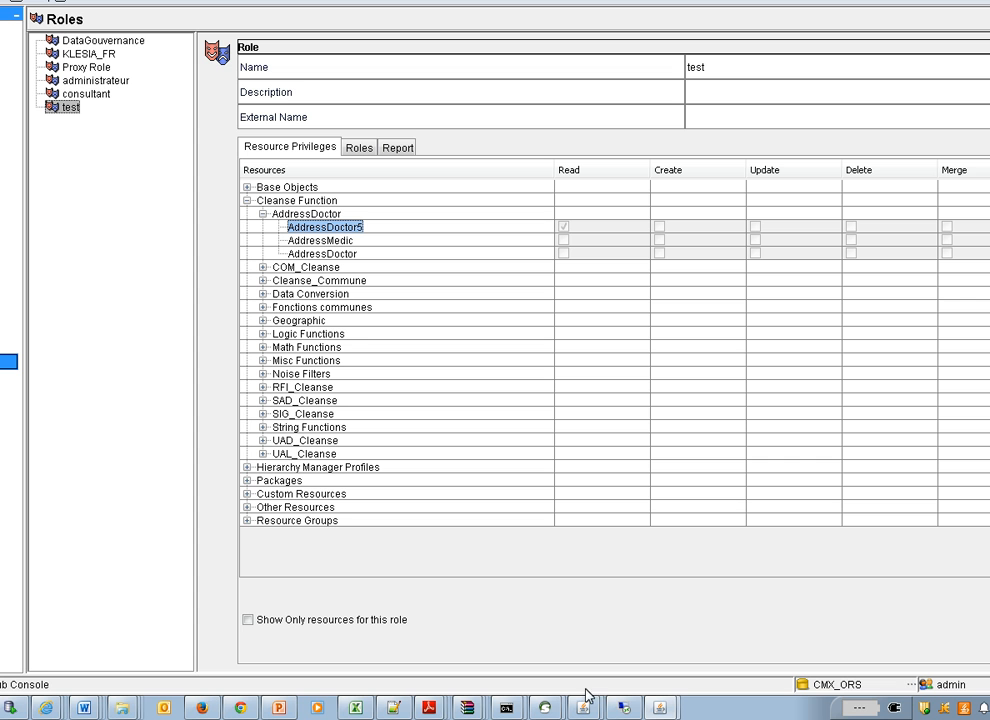
mouse_move(22, 412)
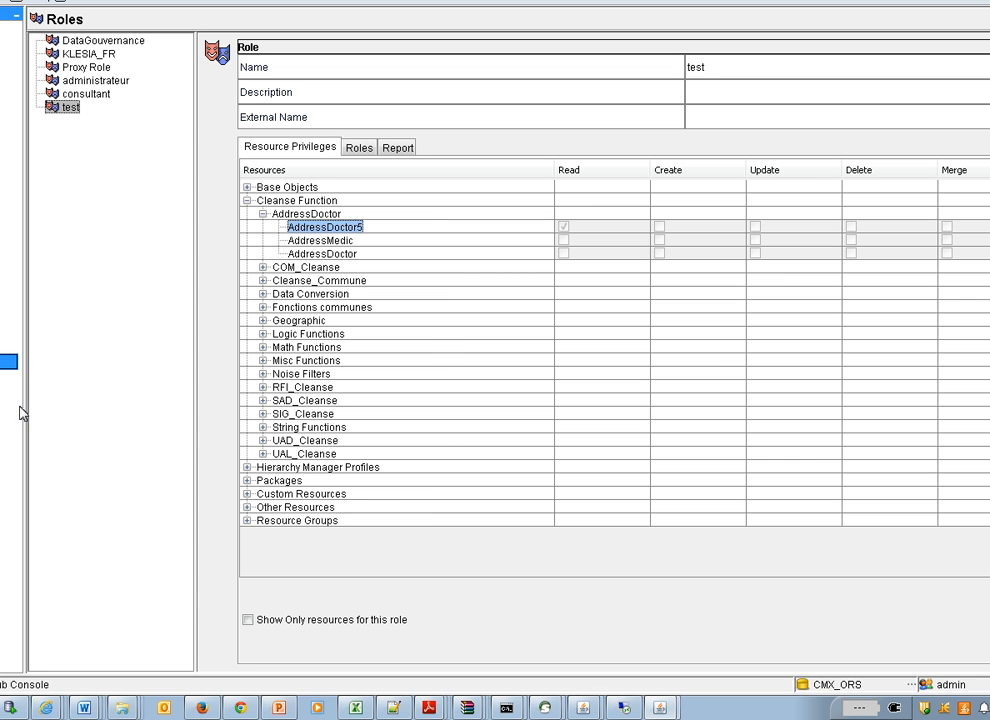
mouse_move(168, 328)
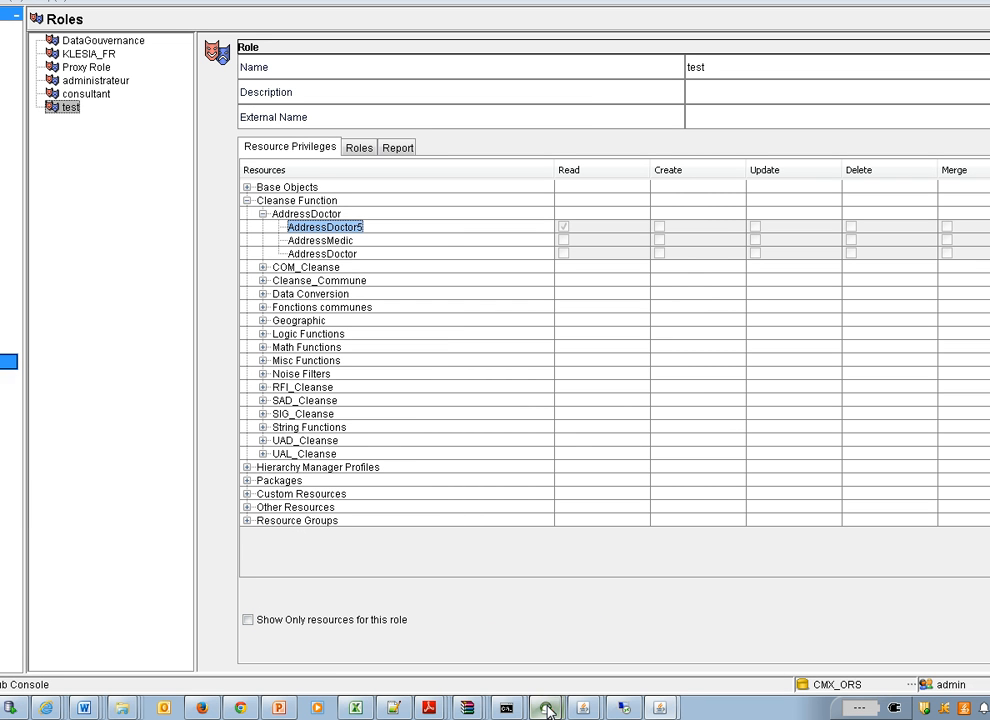
mouse_move(548, 708)
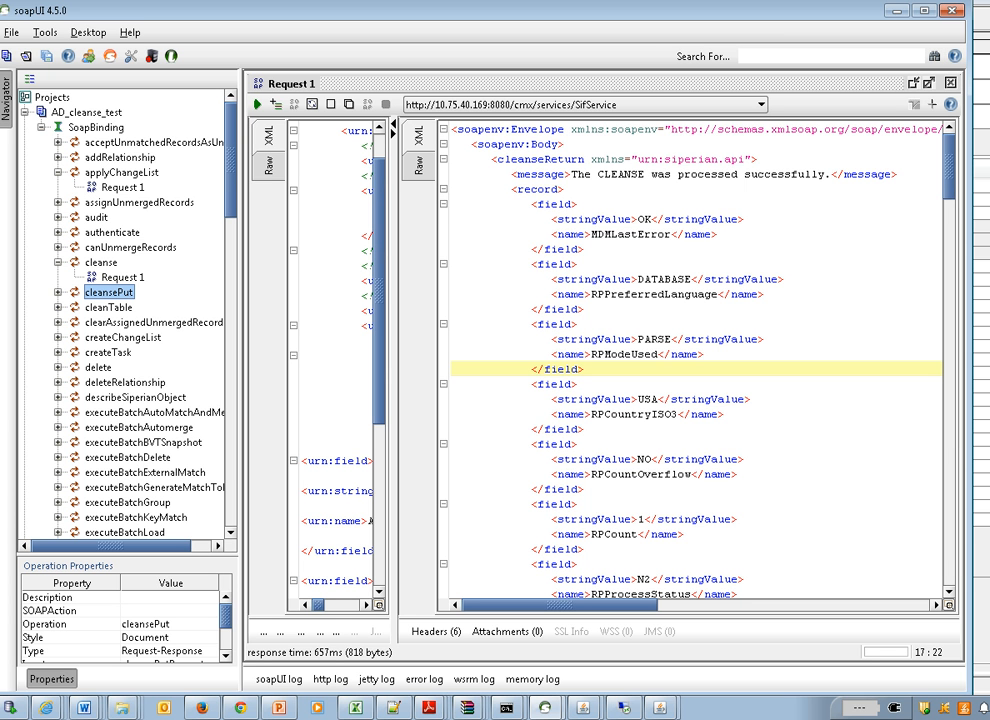
Step: Start a New soapUI Project from the File menu
left_click(12, 32)
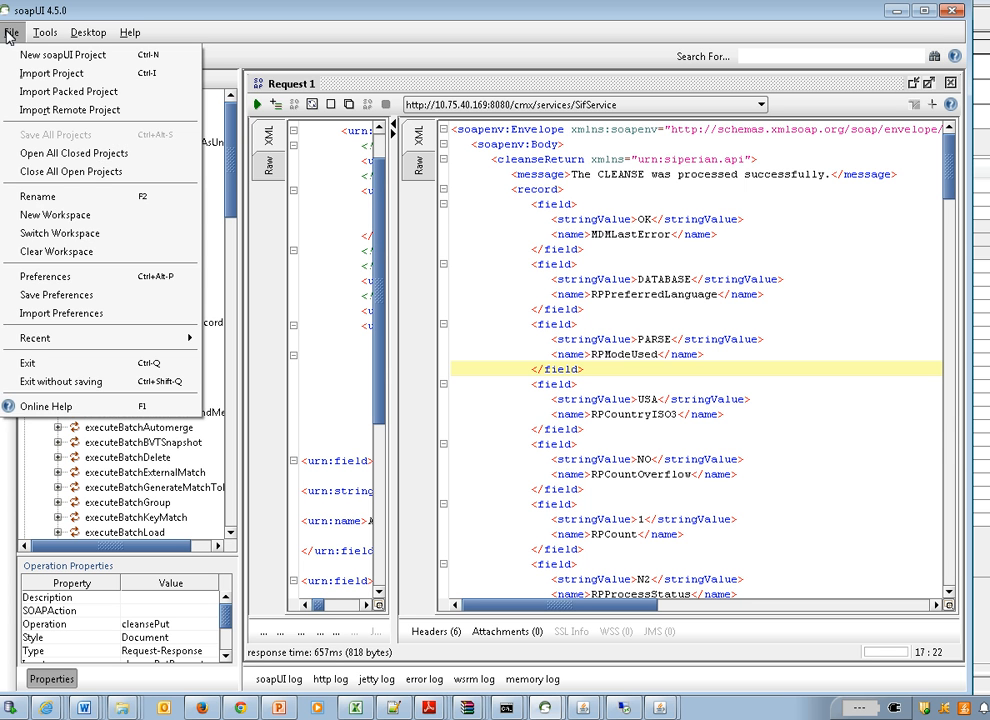
mouse_move(62, 54)
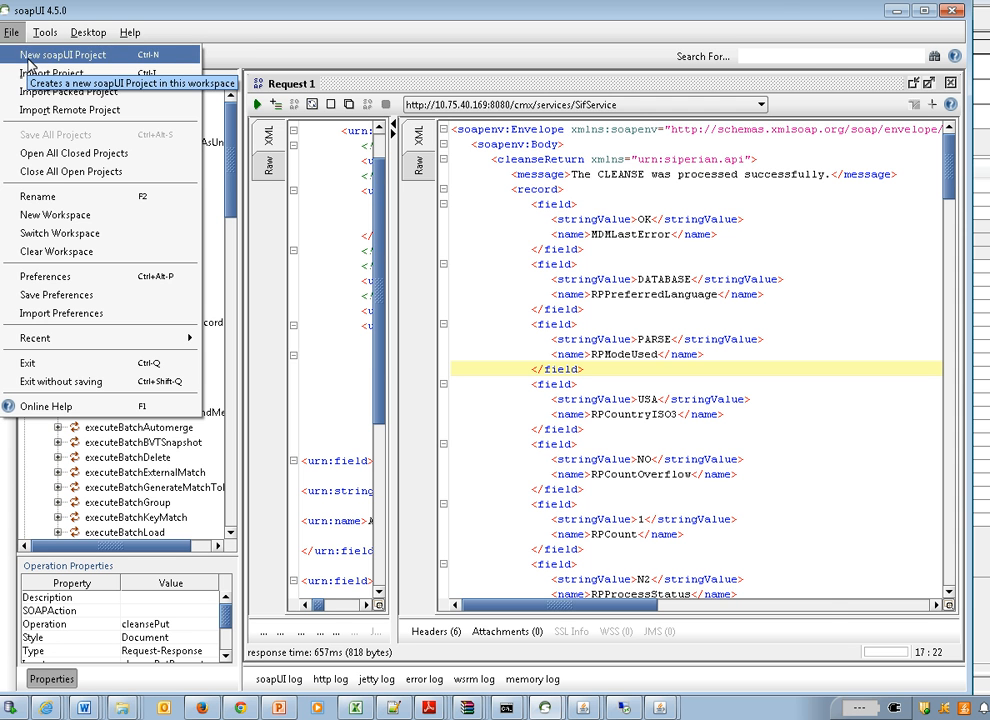
left_click(62, 54)
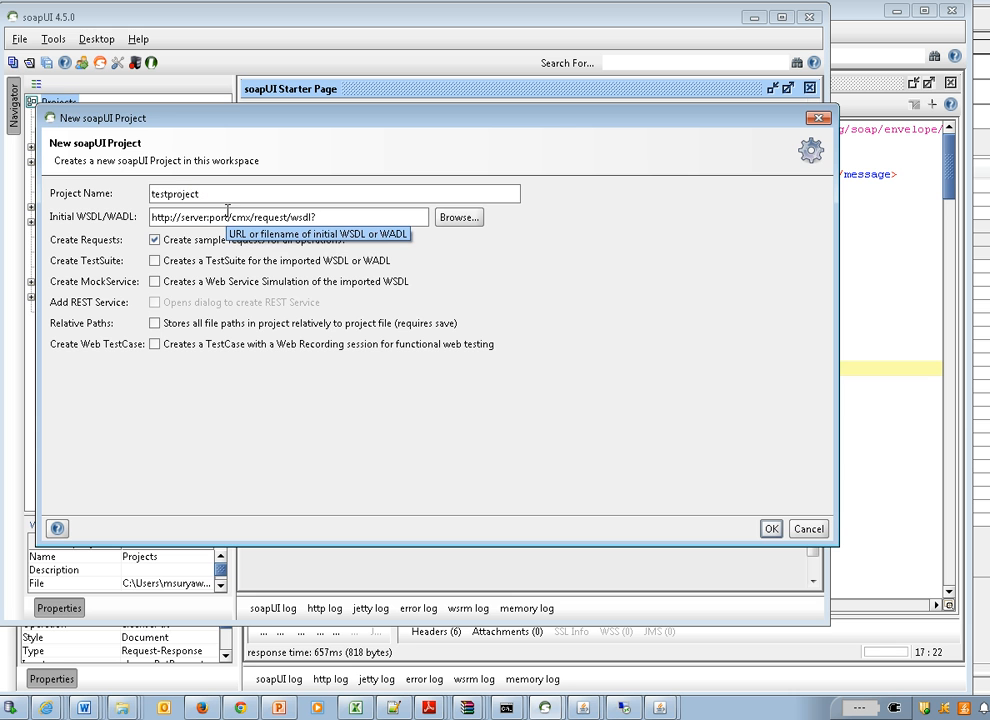
mouse_move(80, 204)
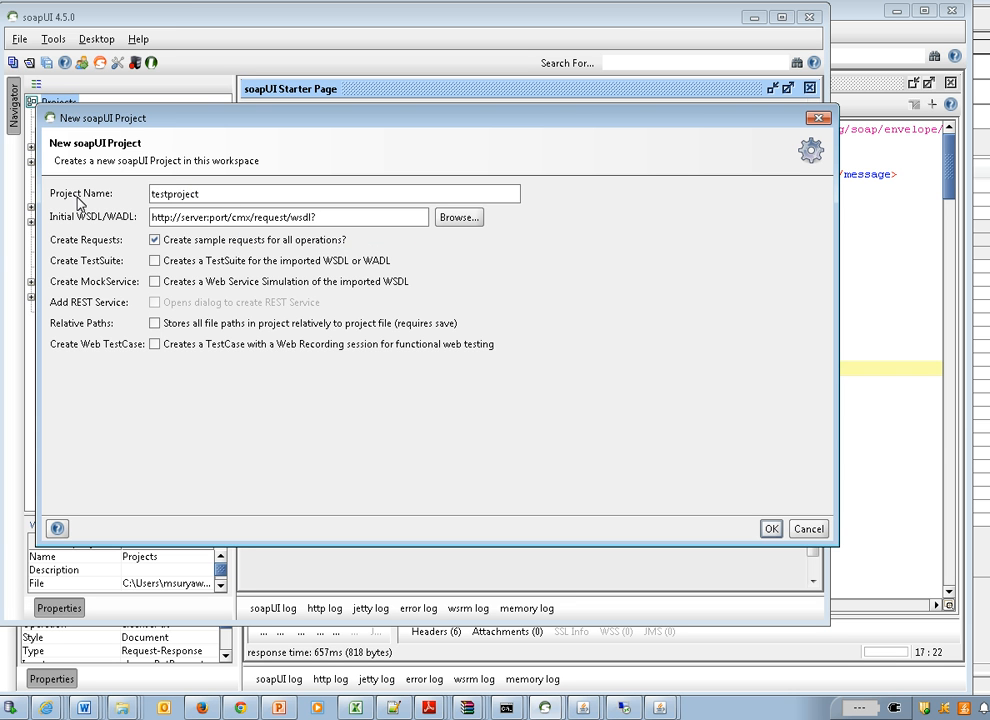
mouse_move(78, 196)
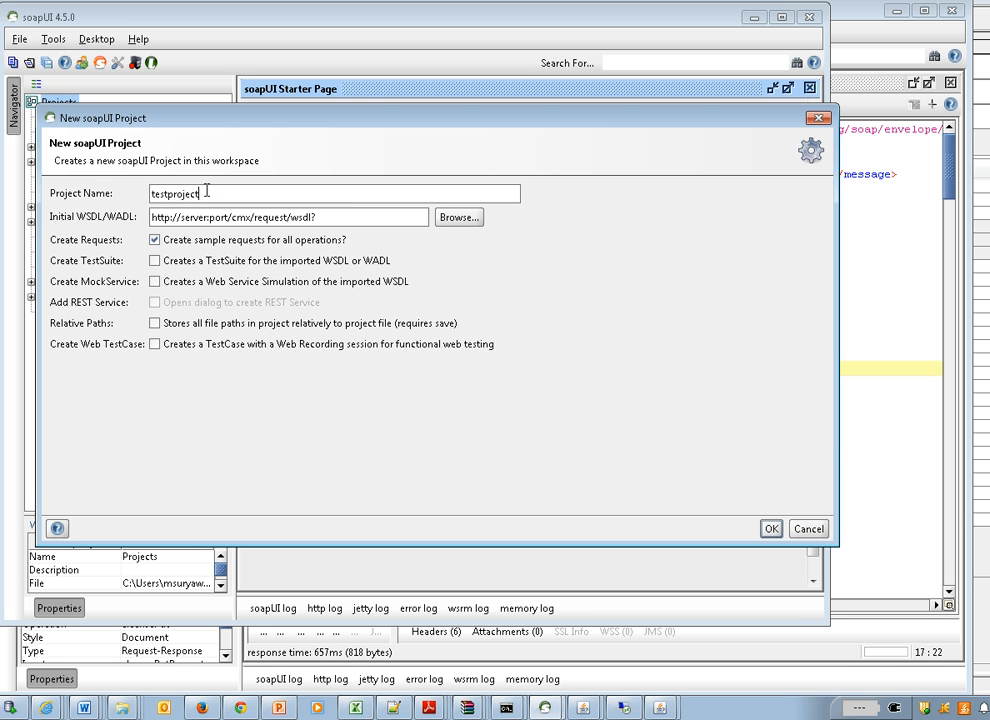
mouse_move(180, 216)
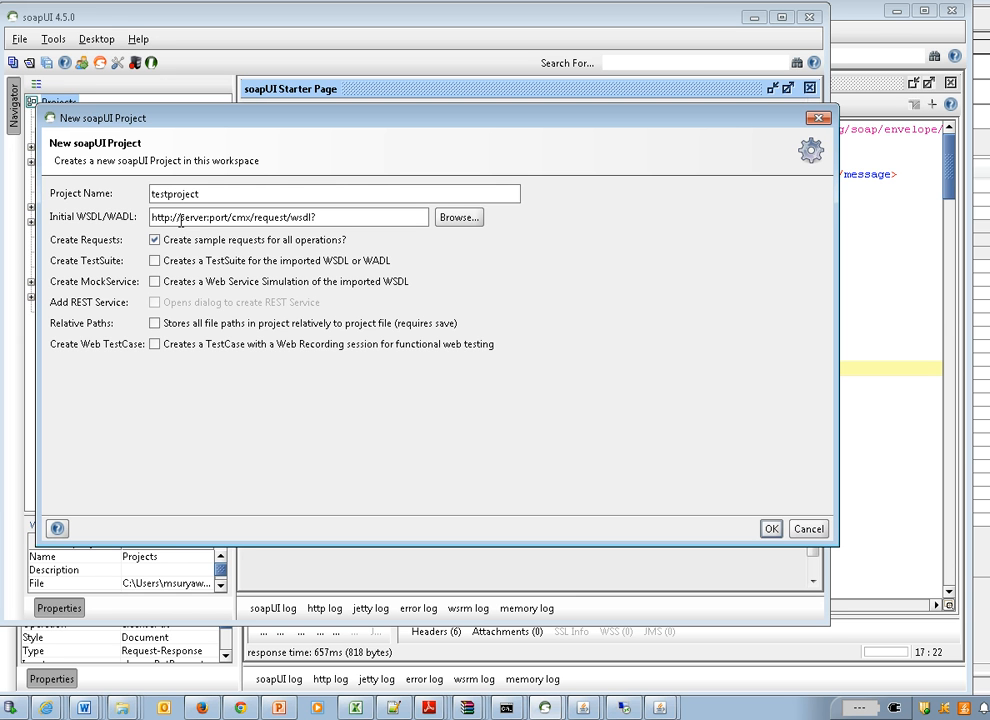
Step: Review the Initial WSDL field and cancel the New soapUI Project dialog
left_click(200, 192)
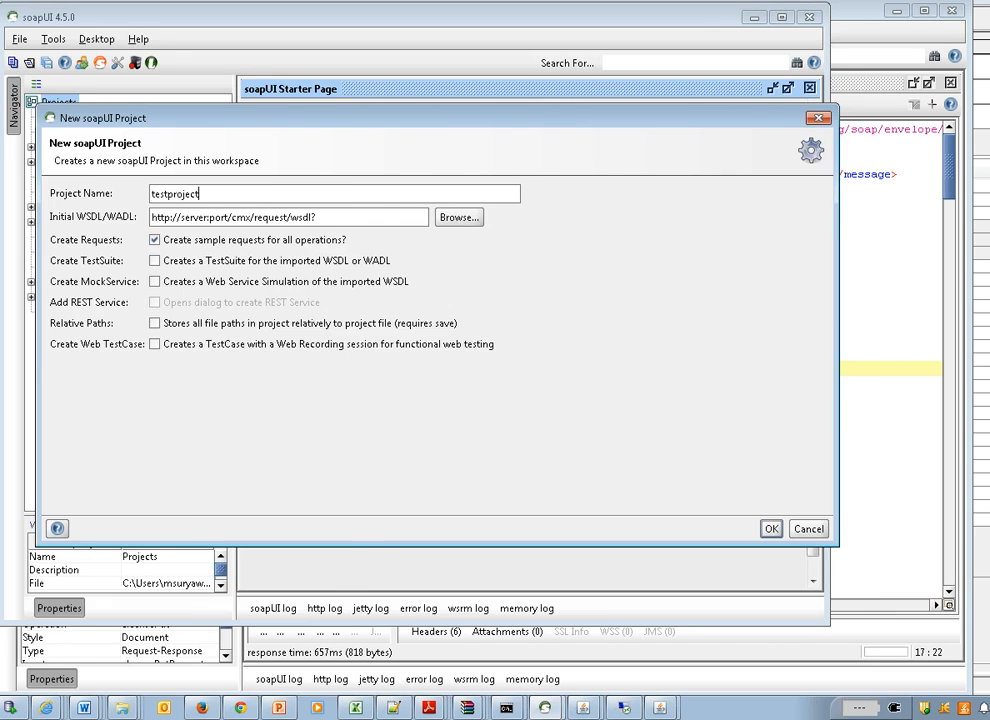
left_click(772, 528)
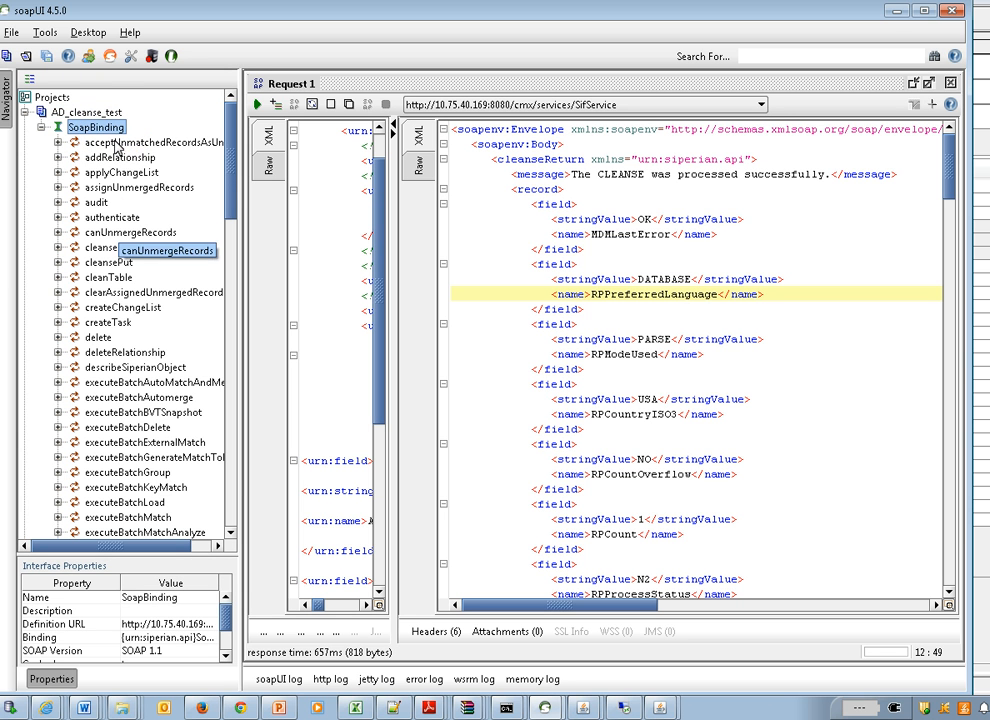
Step: Expand cleanse and addRelationship operations and view addRelationship's Request 1
left_click(120, 156)
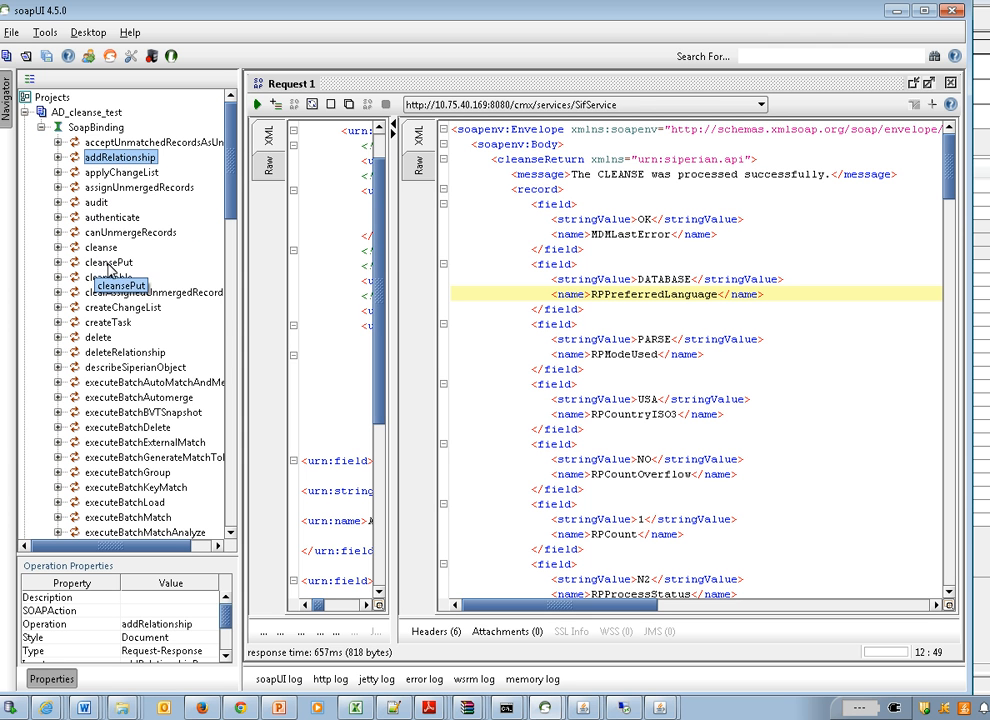
left_click(100, 248)
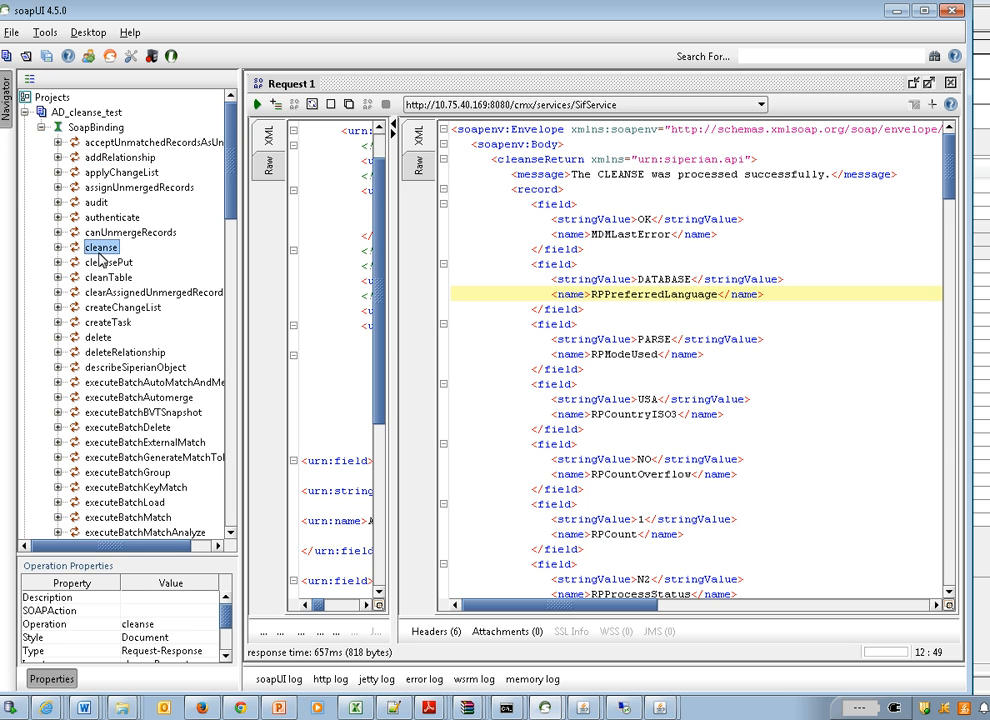
mouse_move(58, 252)
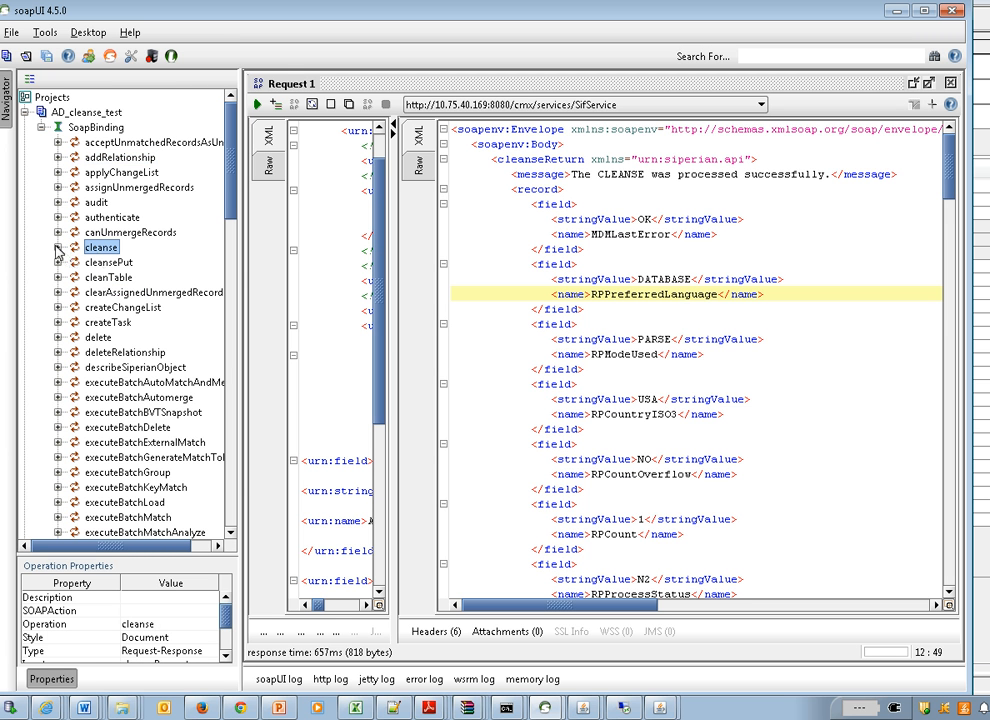
left_click(60, 248)
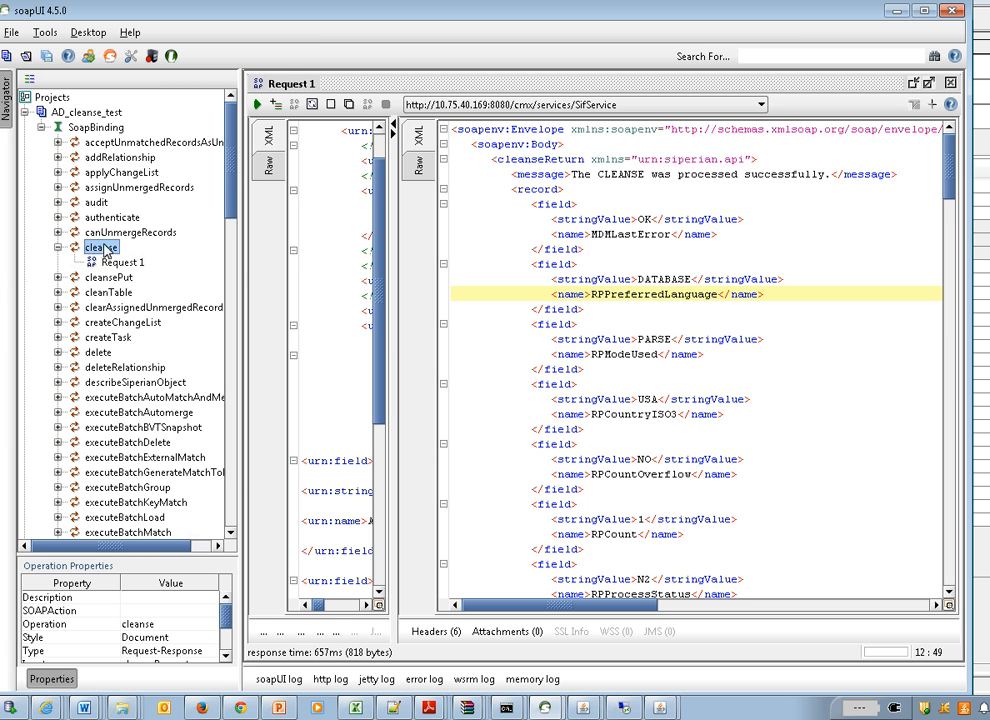
mouse_move(122, 268)
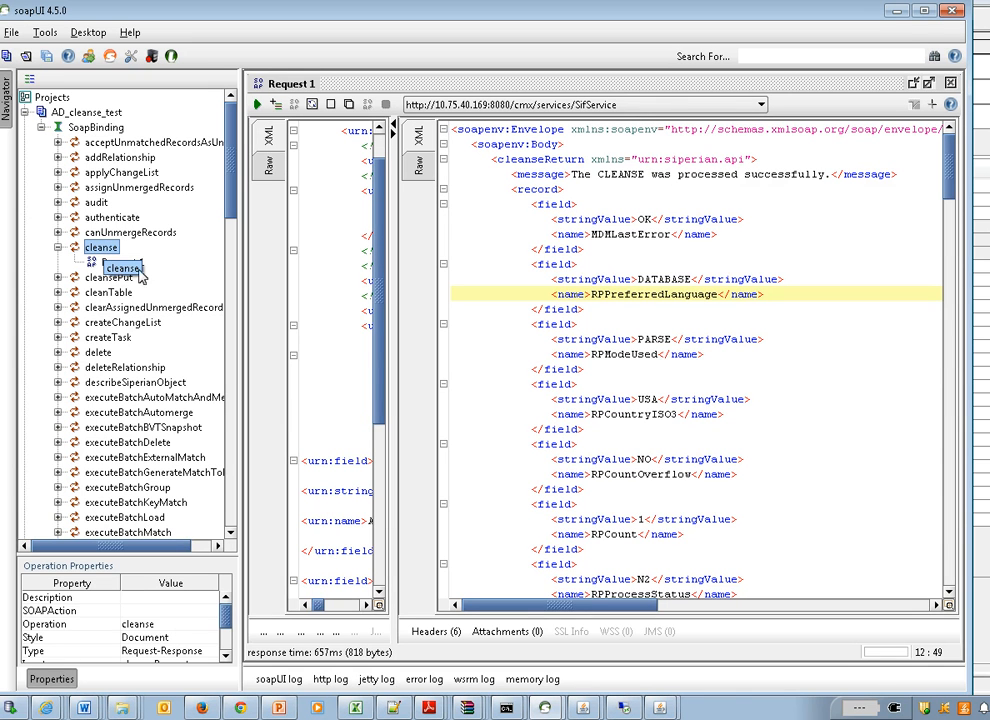
left_click(84, 246)
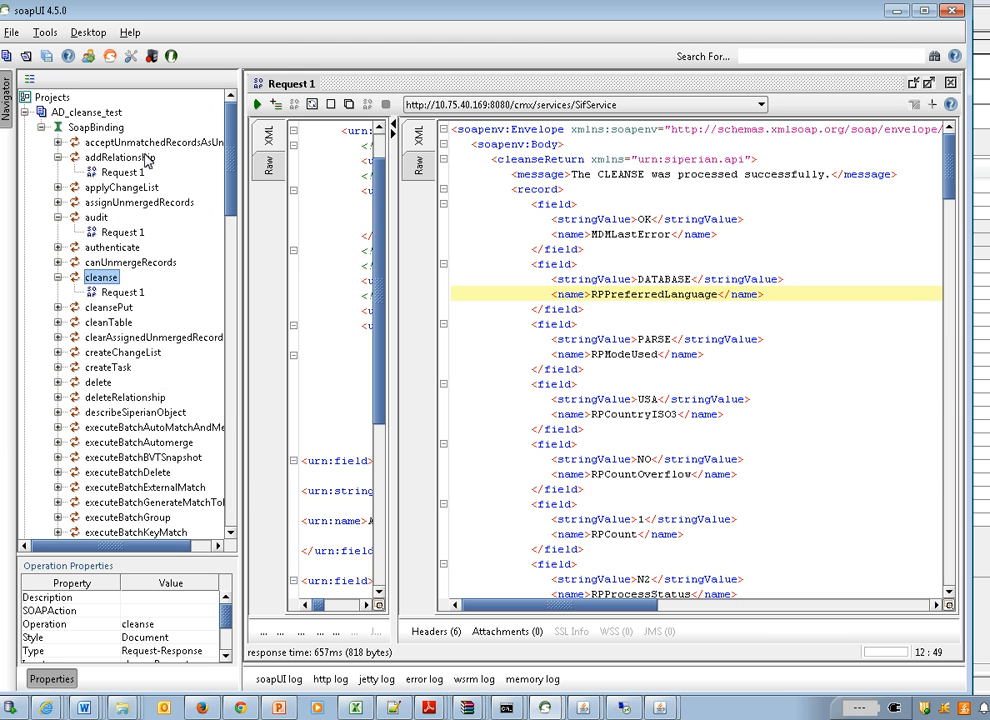
double_click(124, 172)
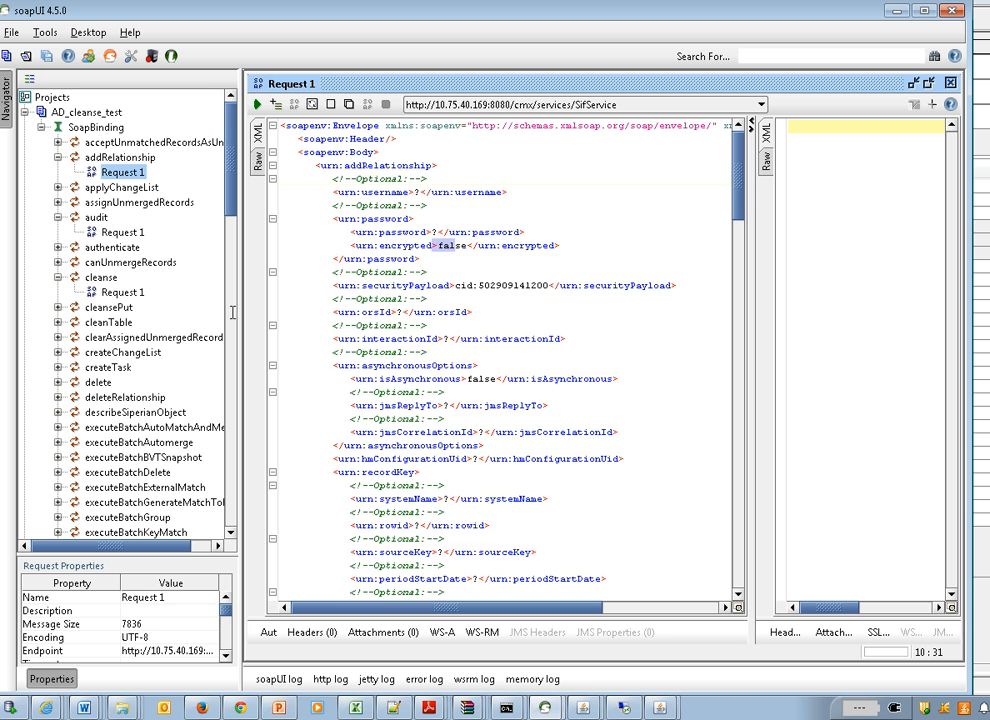
Step: Collapse addRelationship and bring up the cleanse operation's Request 1 for AddressDoctor5
left_click(120, 156)
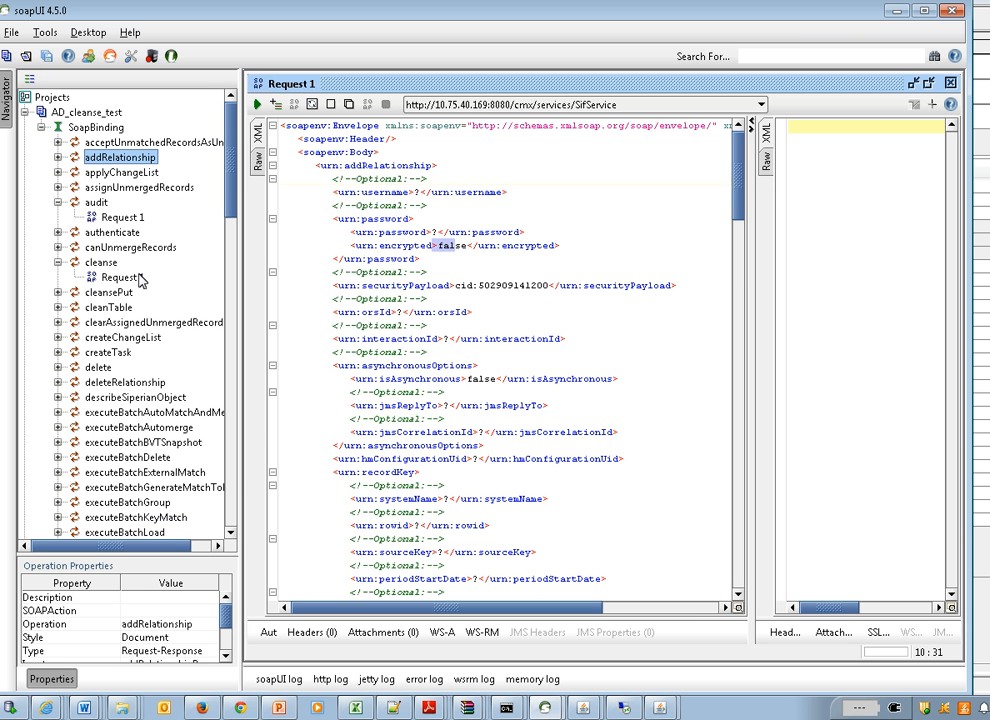
left_click(122, 276)
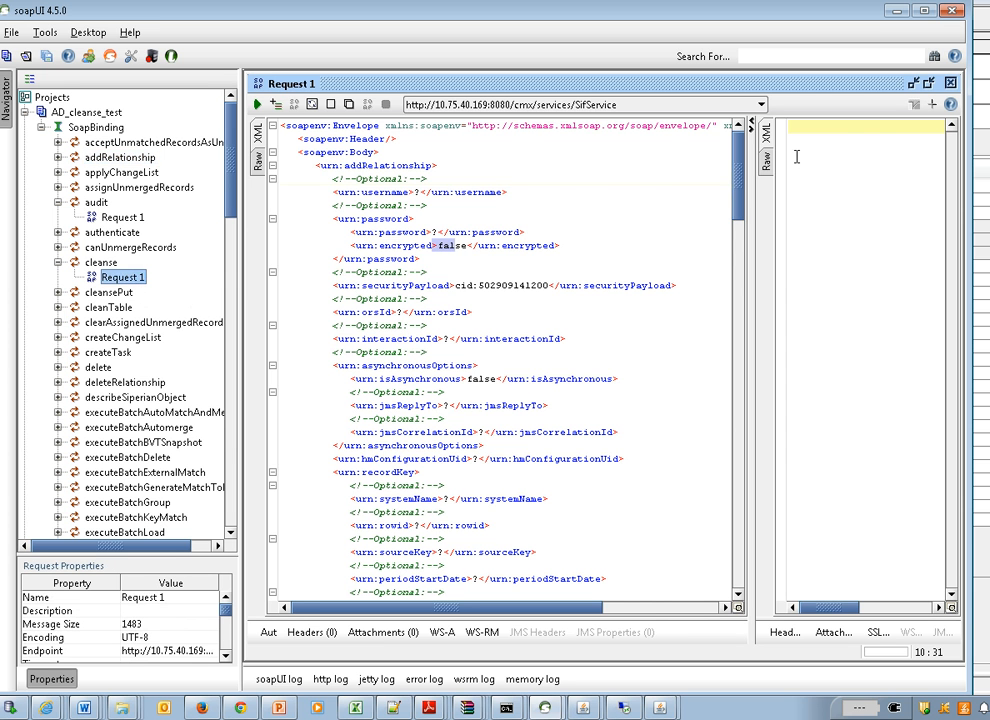
left_click(256, 104)
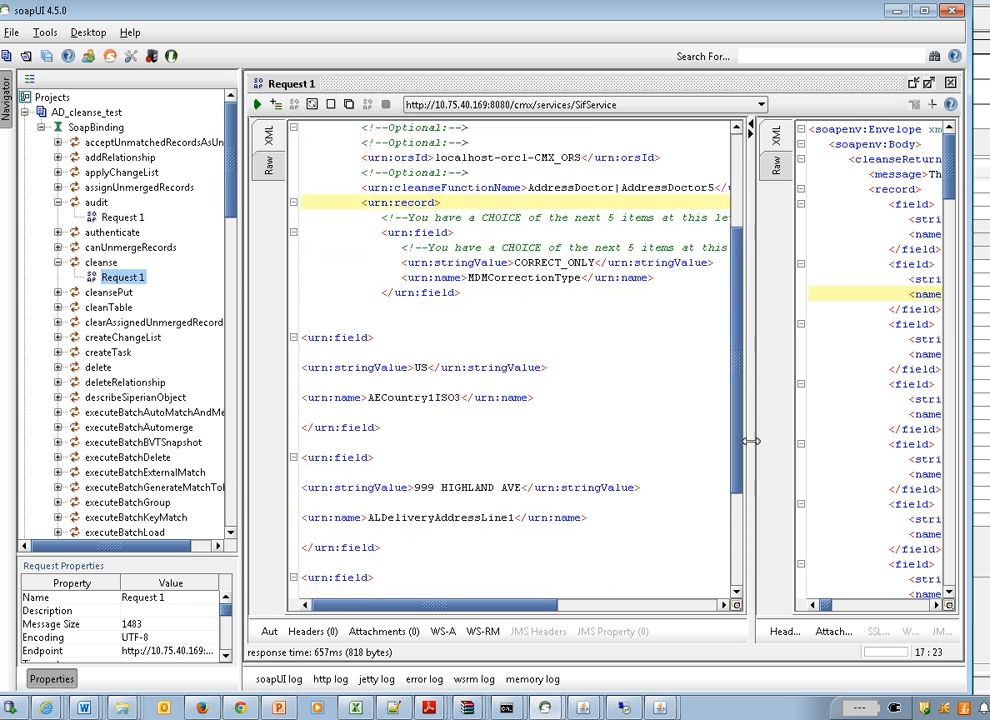
scroll("down", 3)
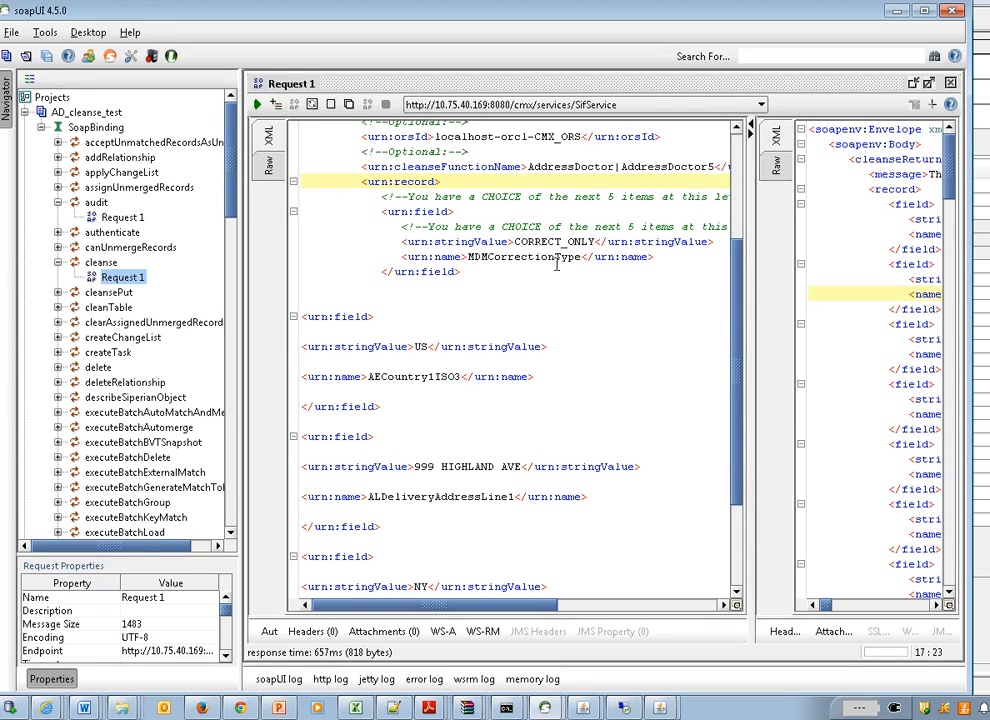
double_click(524, 256)
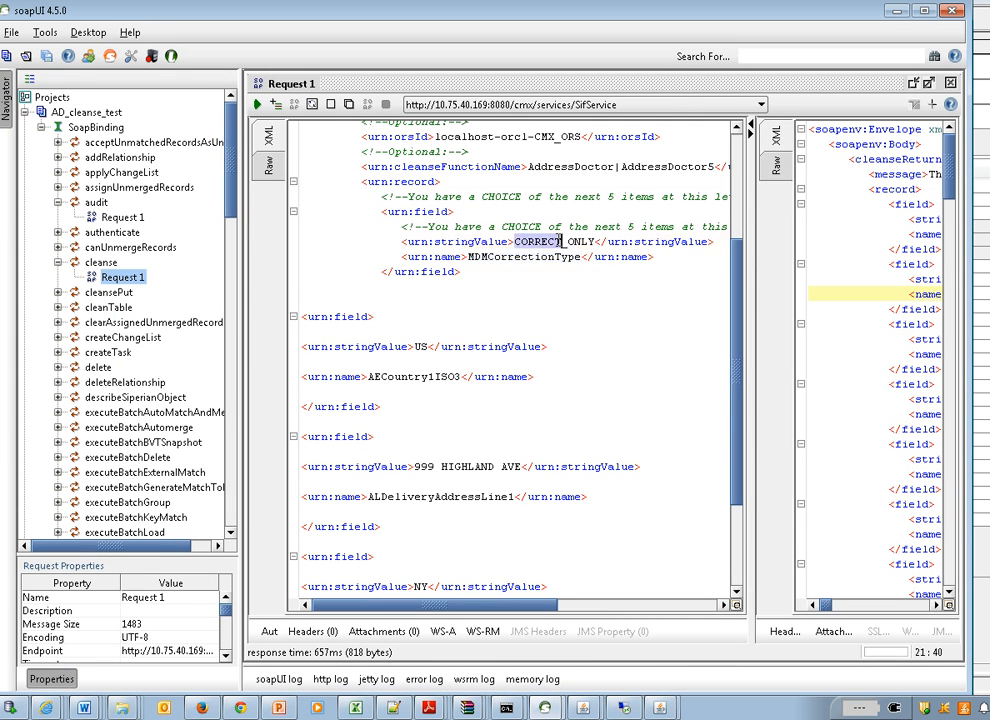
double_click(412, 376)
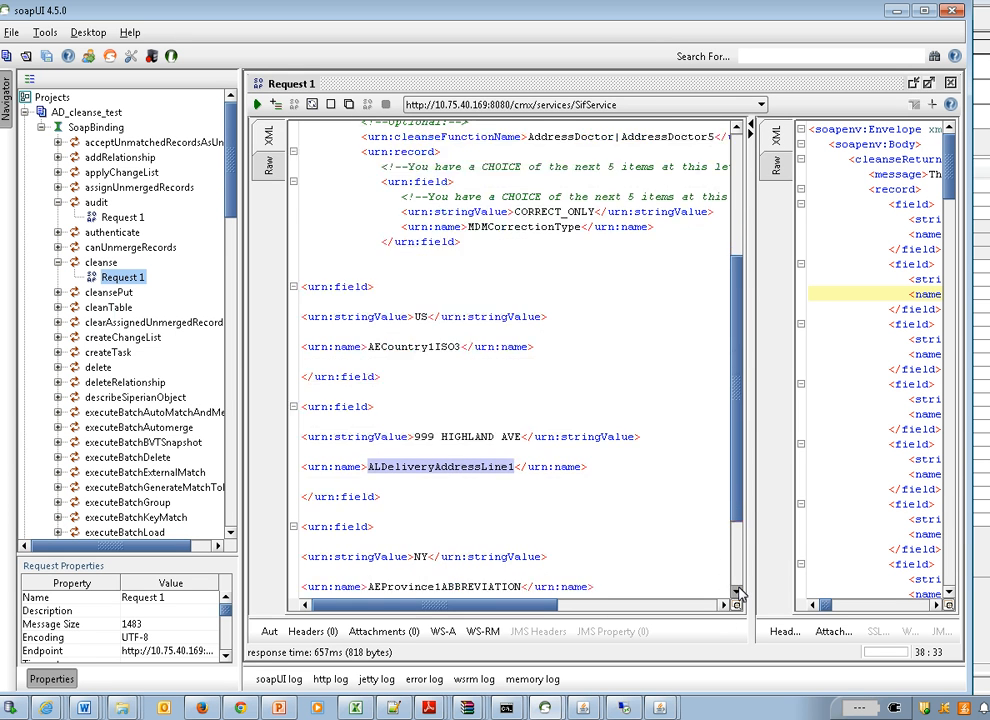
scroll("down", 3)
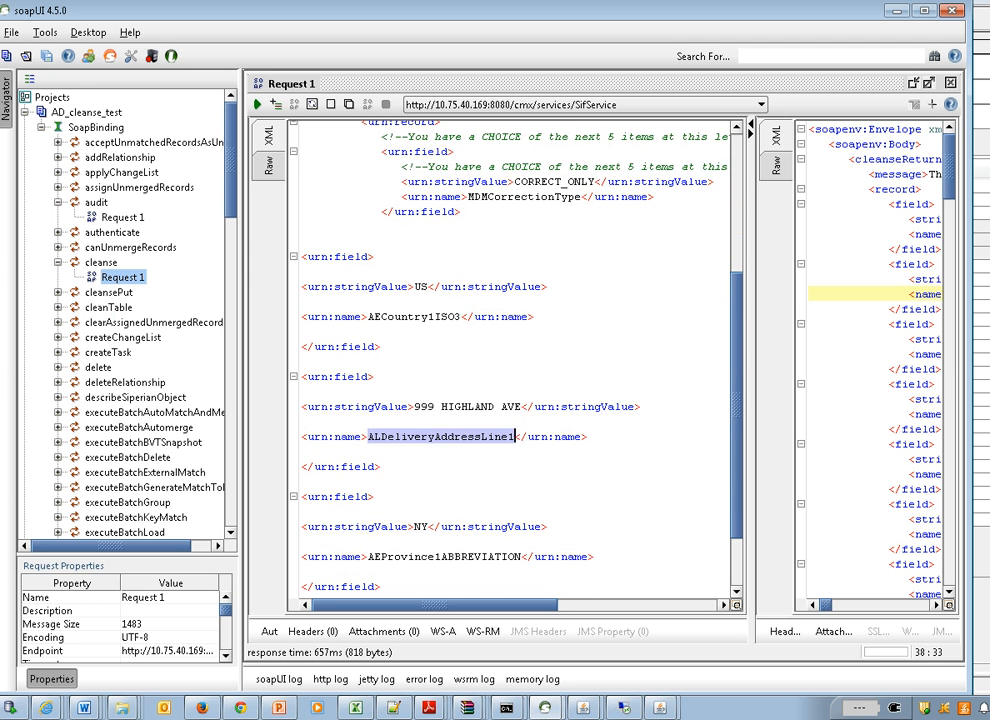
mouse_move(736, 364)
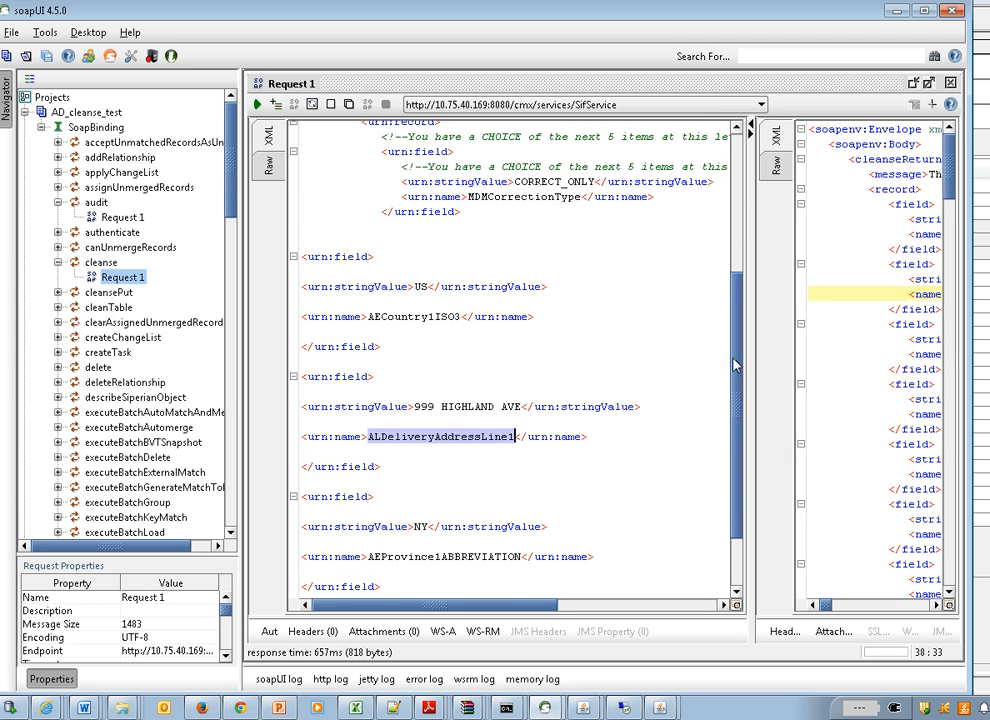
scroll("down", 3)
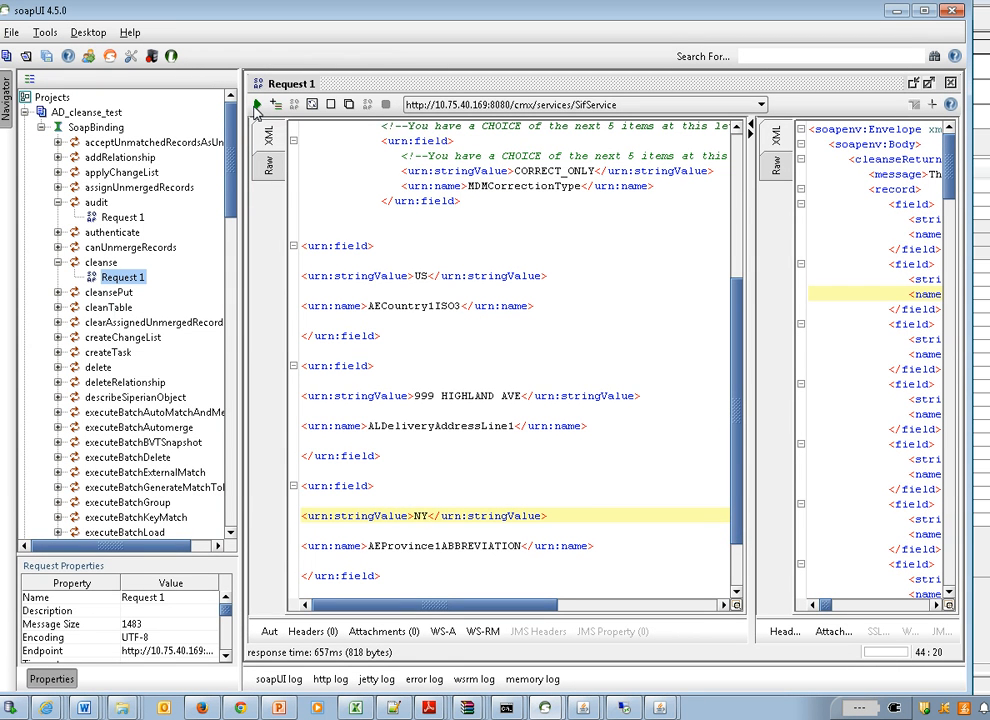
mouse_move(256, 104)
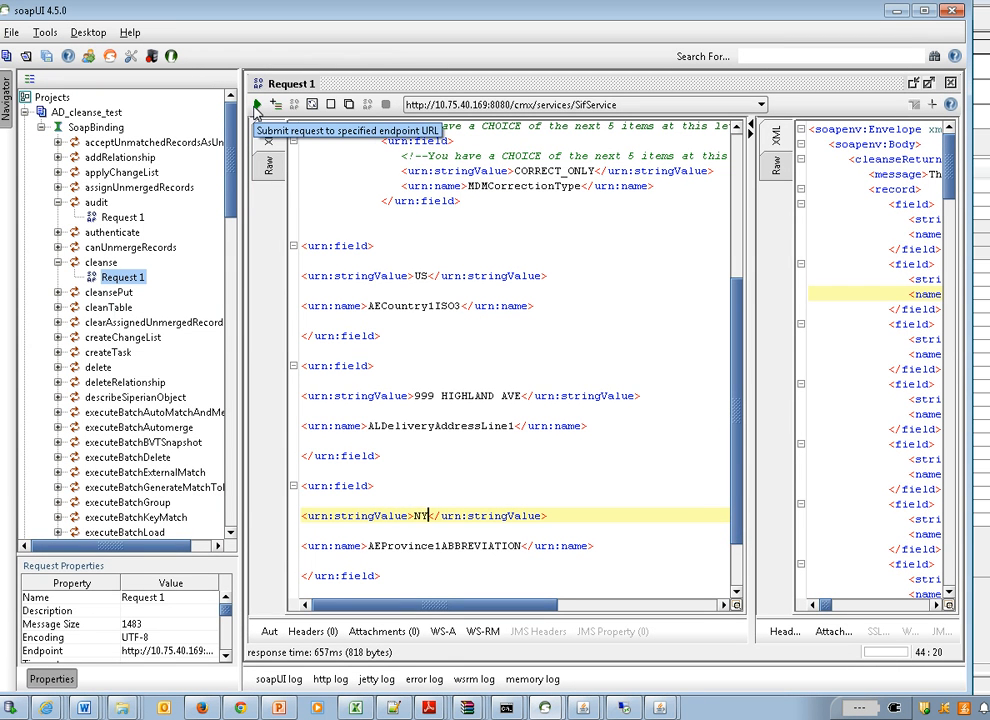
Step: Submit the cleanse request and confirm the response says CLEANSE processed successfully
left_click(256, 104)
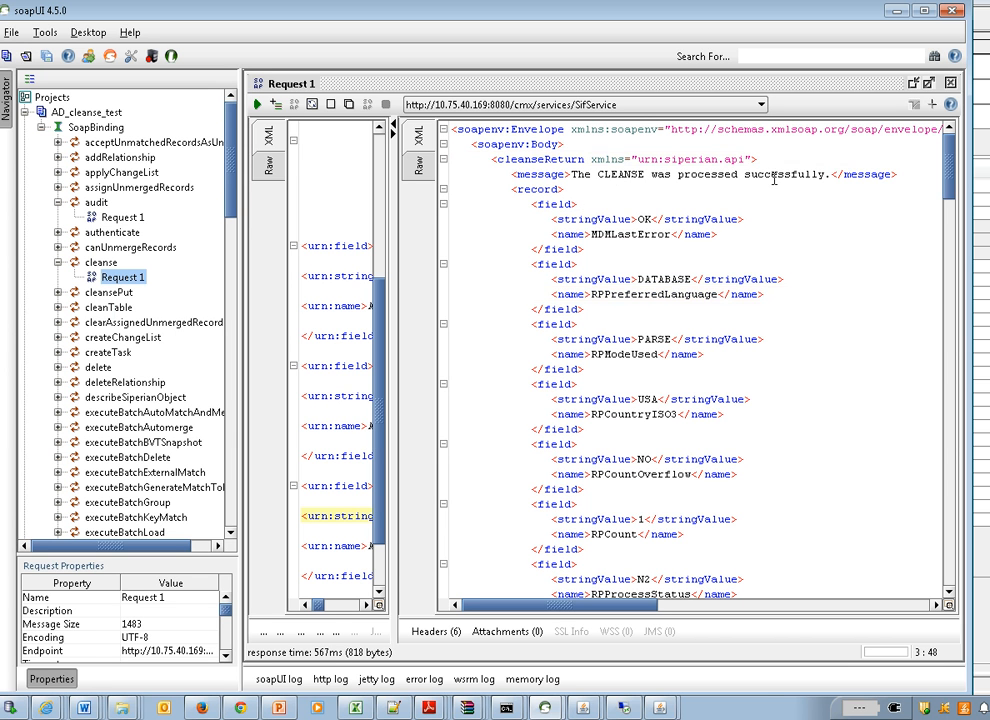
double_click(784, 174)
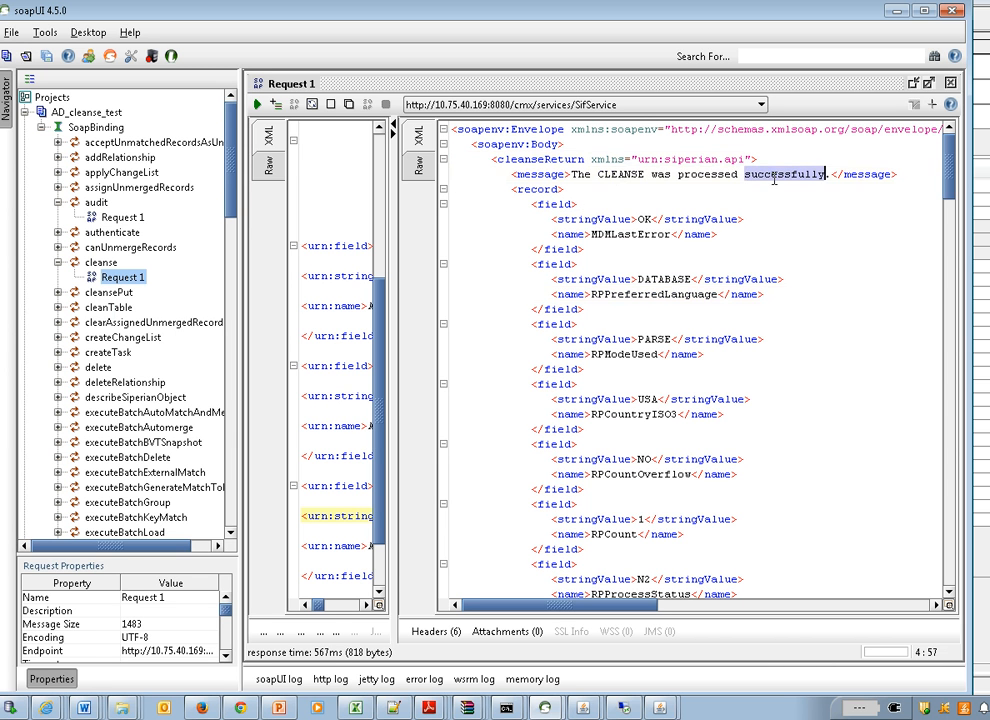